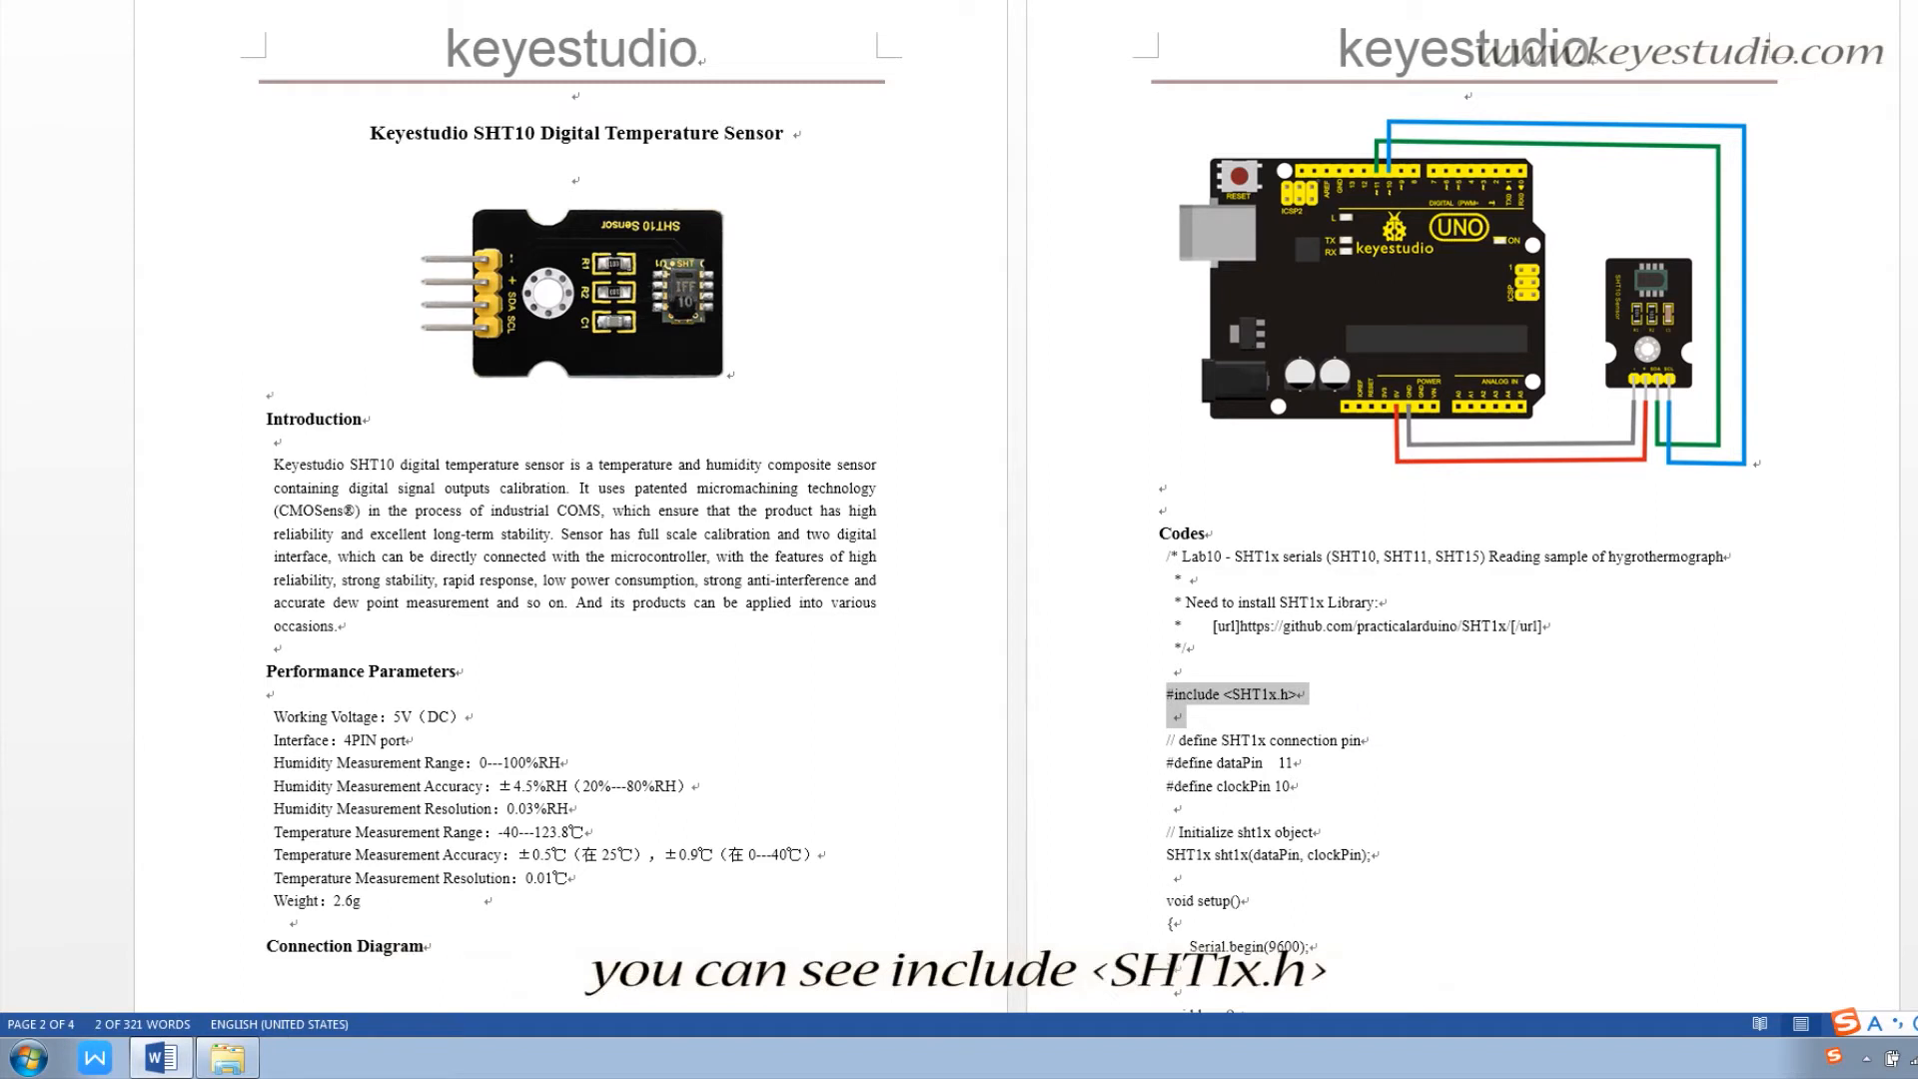
Check the Arduino libraries folder, then scroll the Word guide to its Codes section
right_click(40, 341)
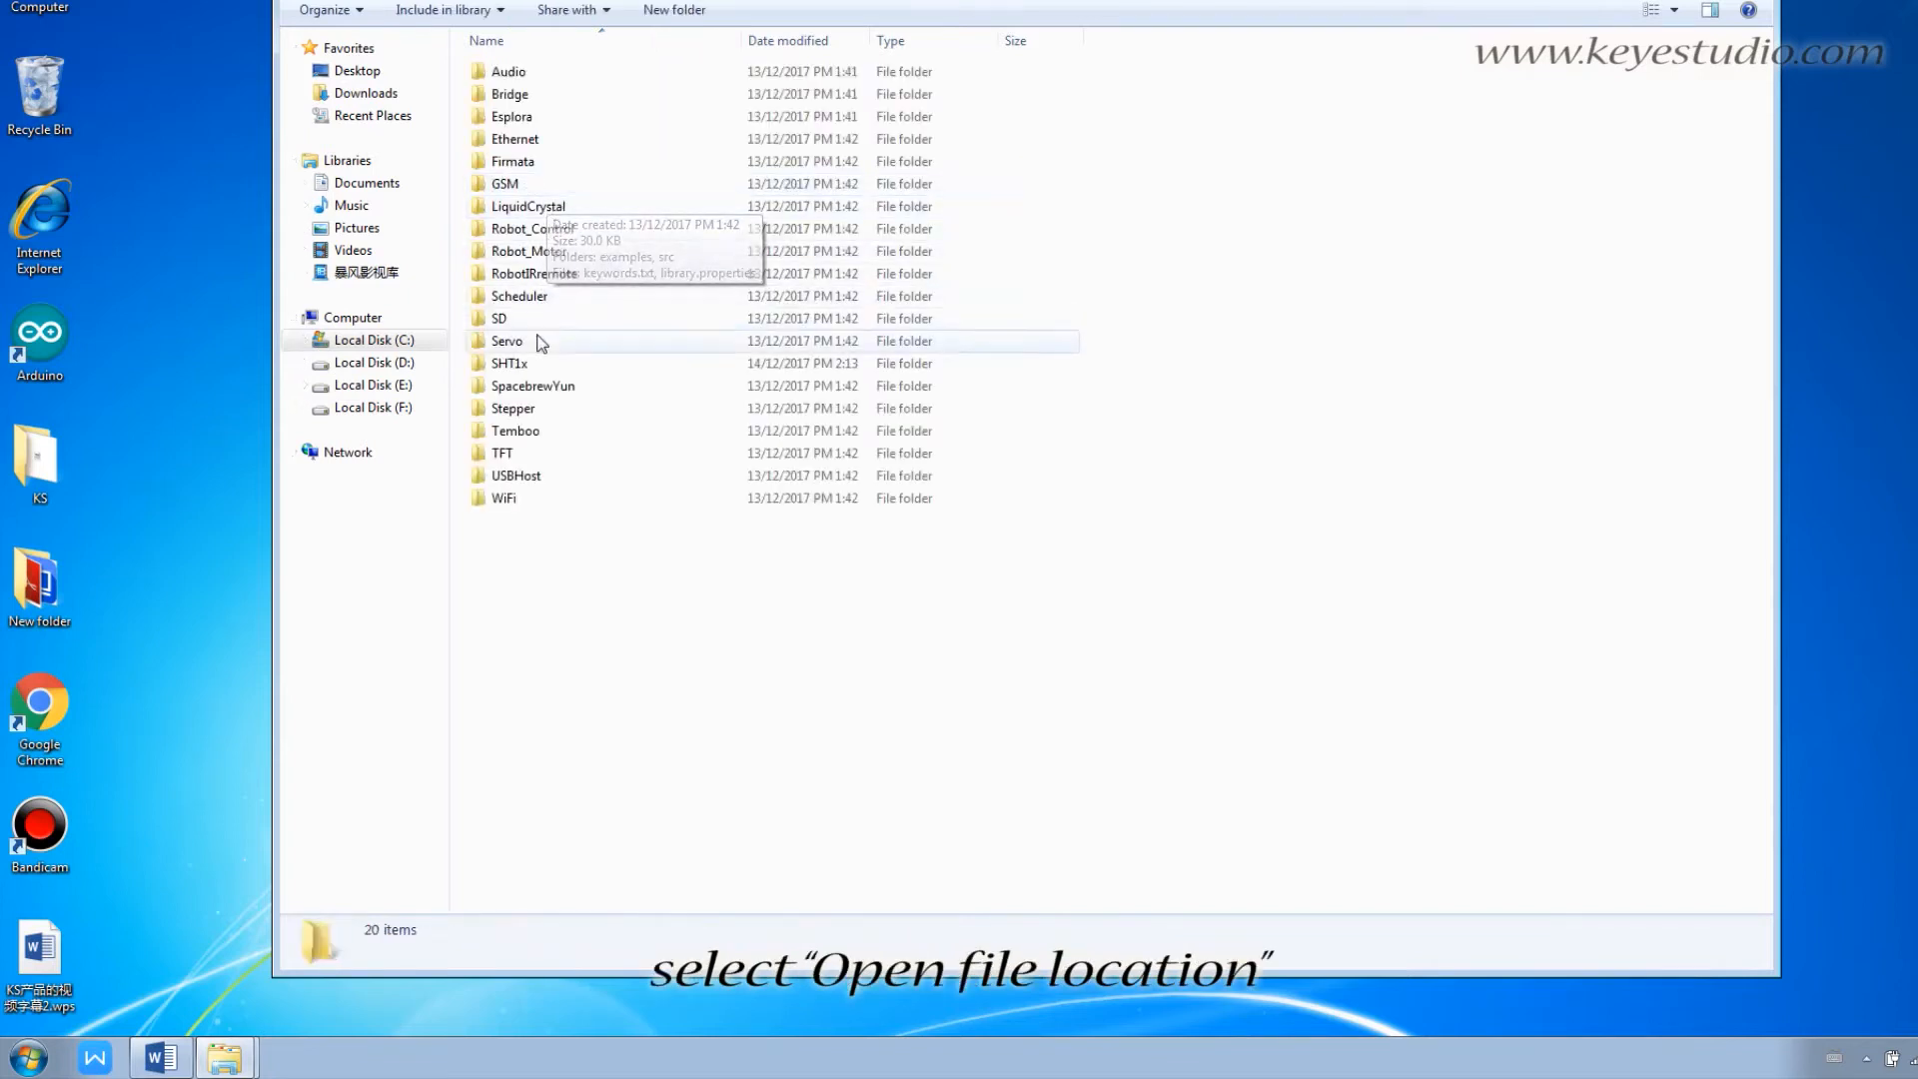
double_click(510, 363)
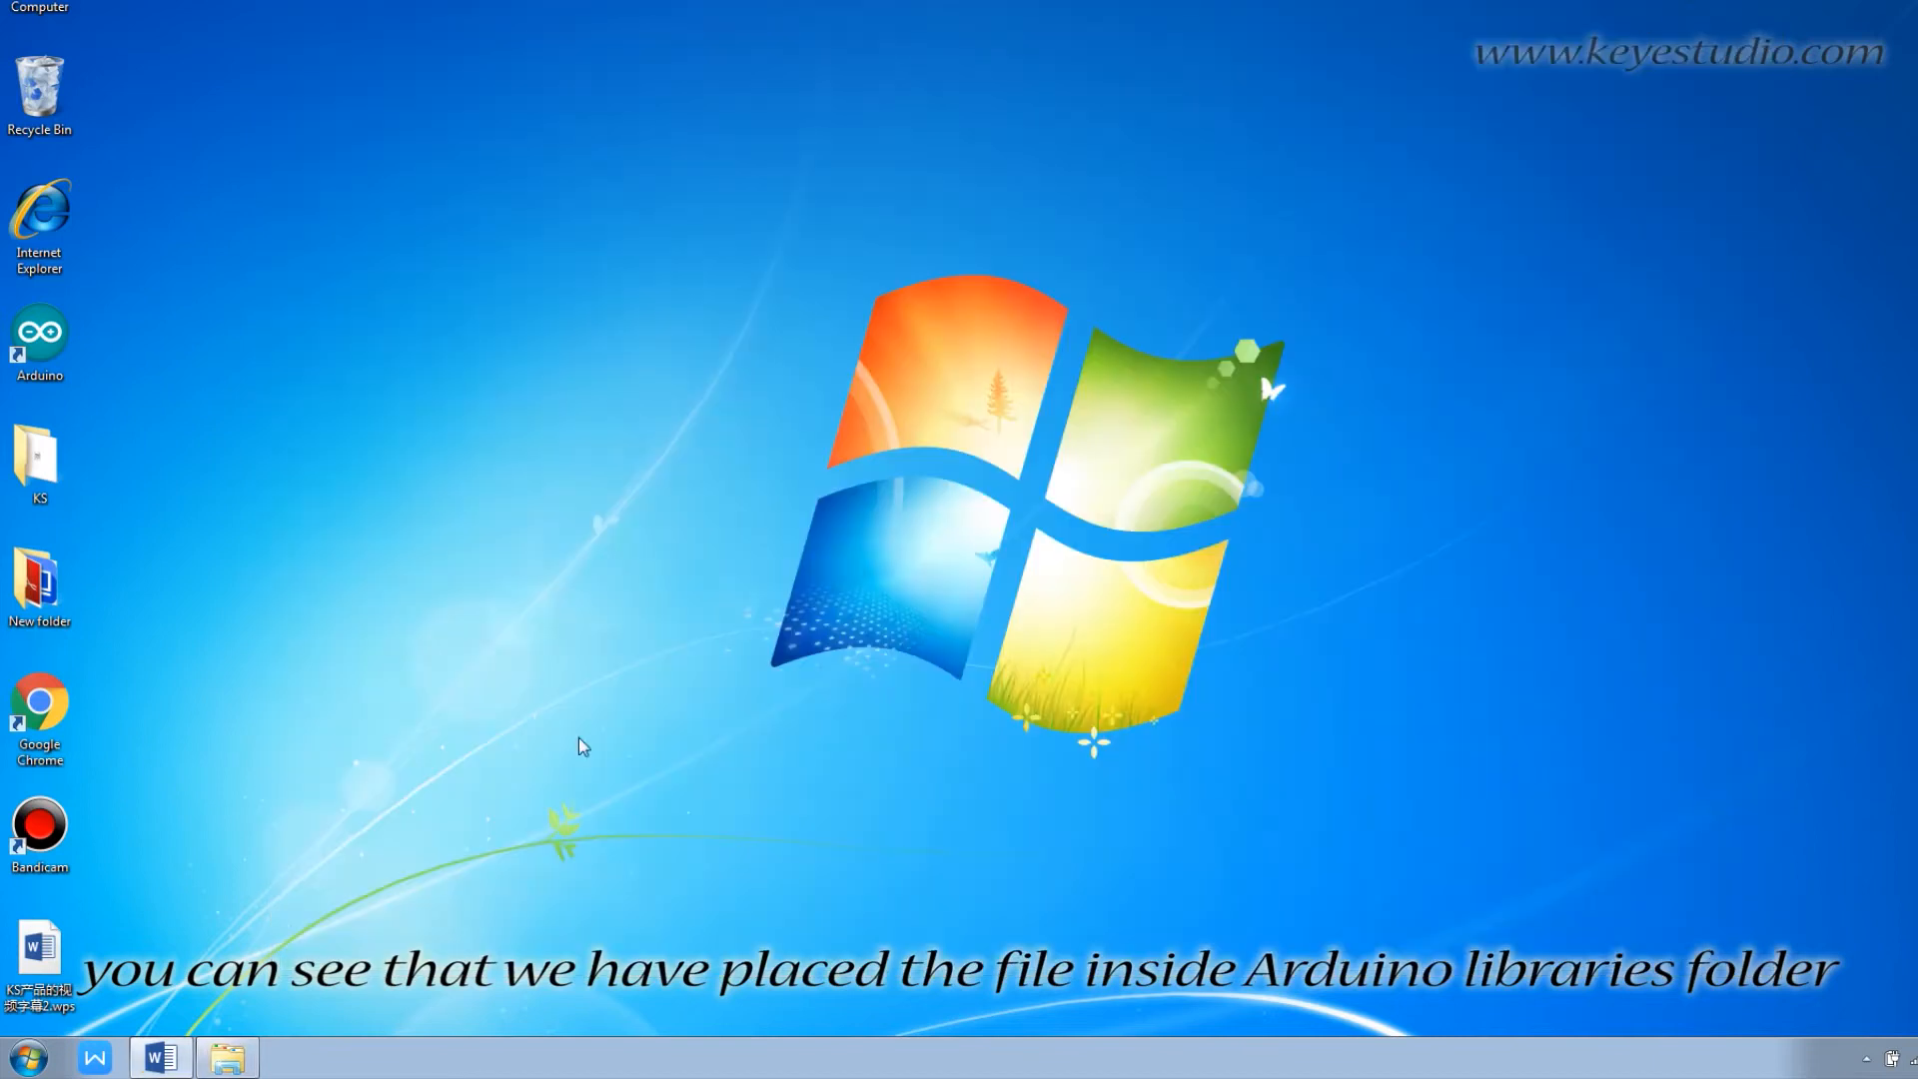
left_click(158, 1057)
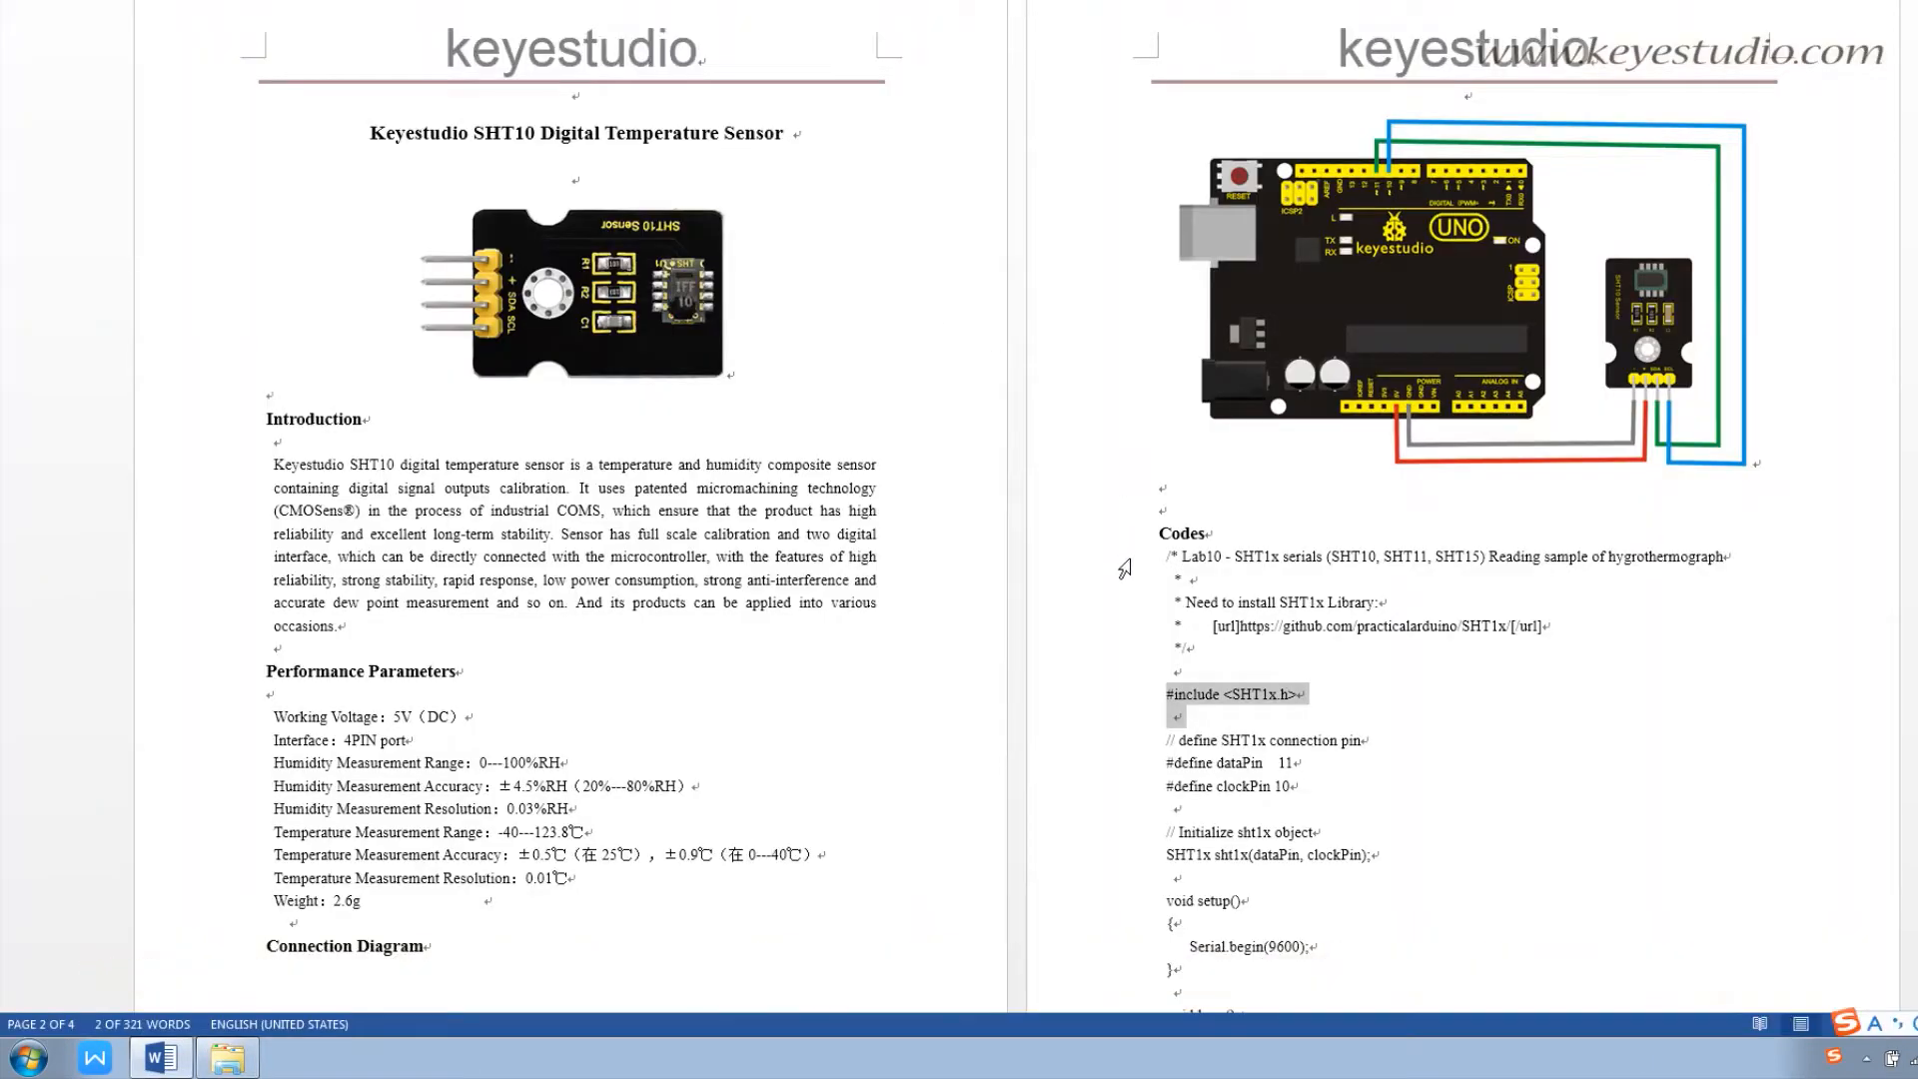
scroll("down", 3)
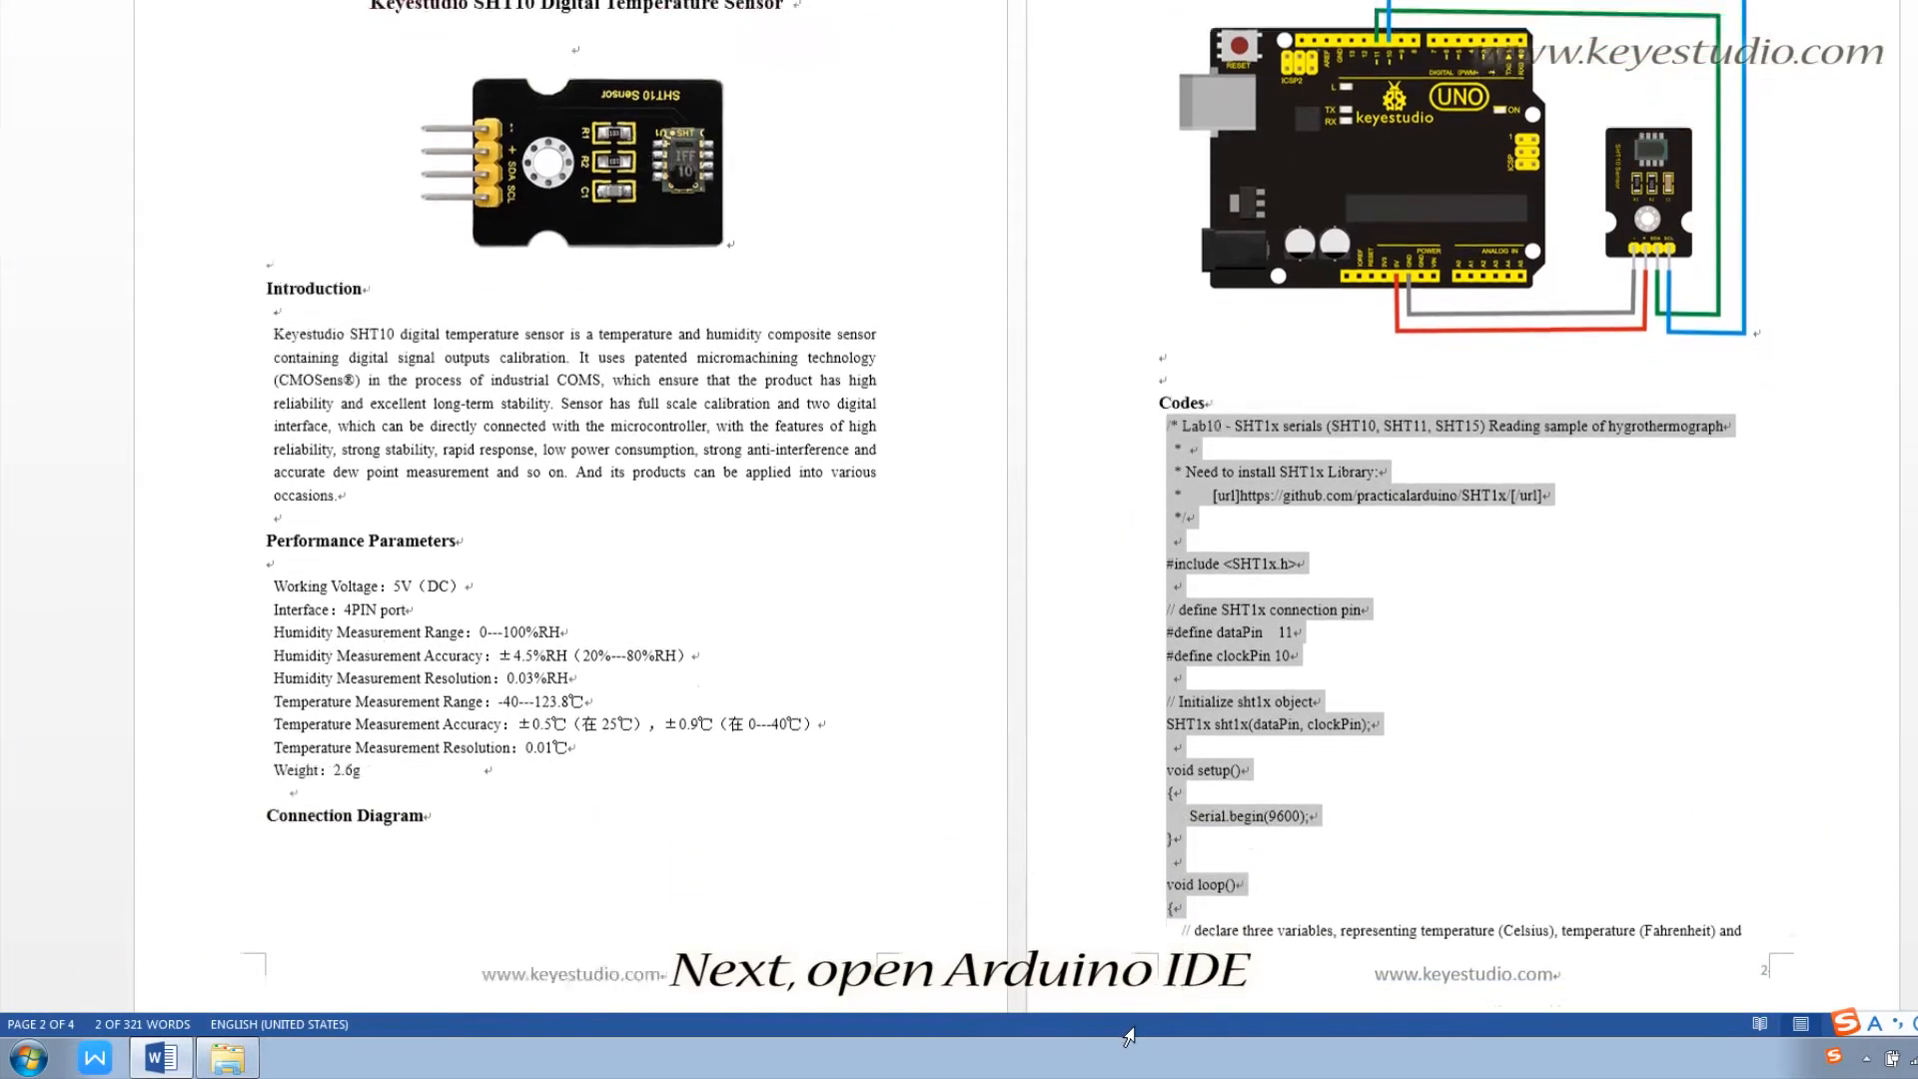
scroll("down", 3)
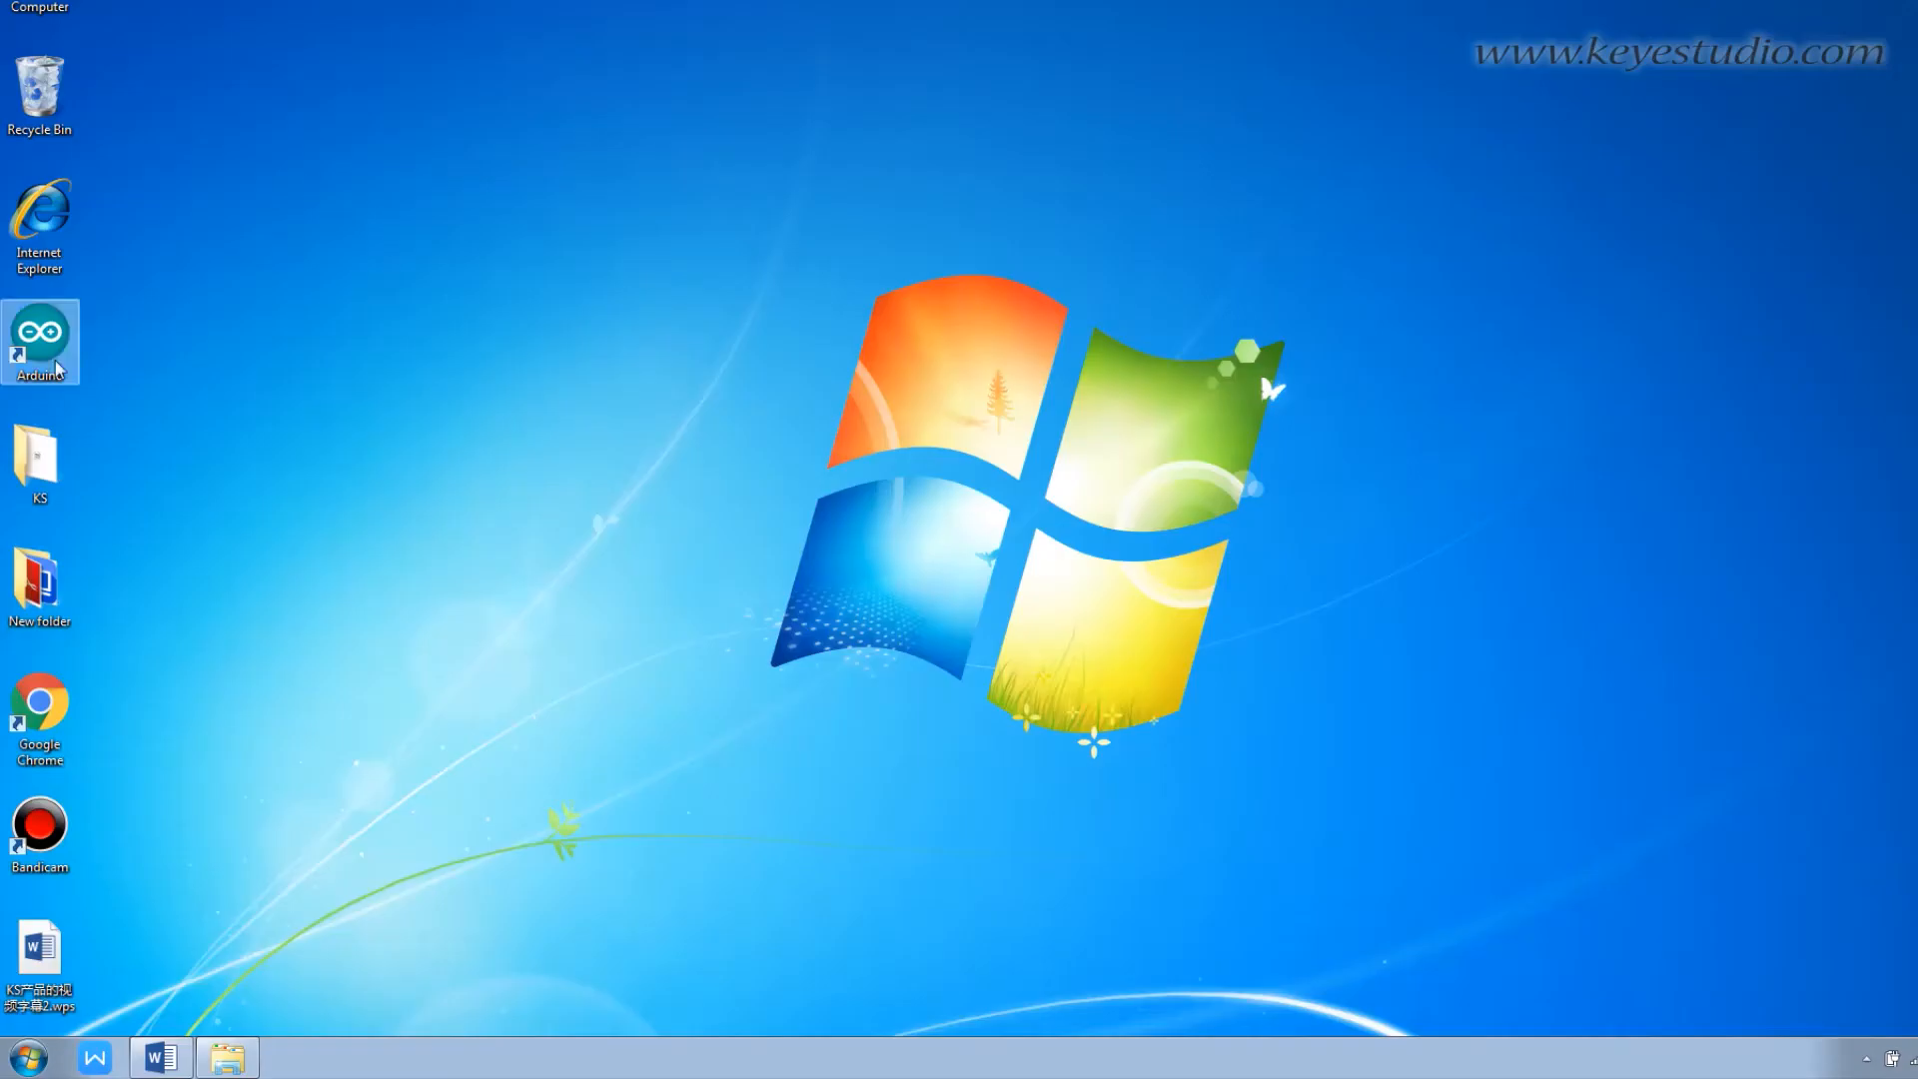
Launch Arduino IDE and target an Arduino Uno on port COM38
double_click(40, 342)
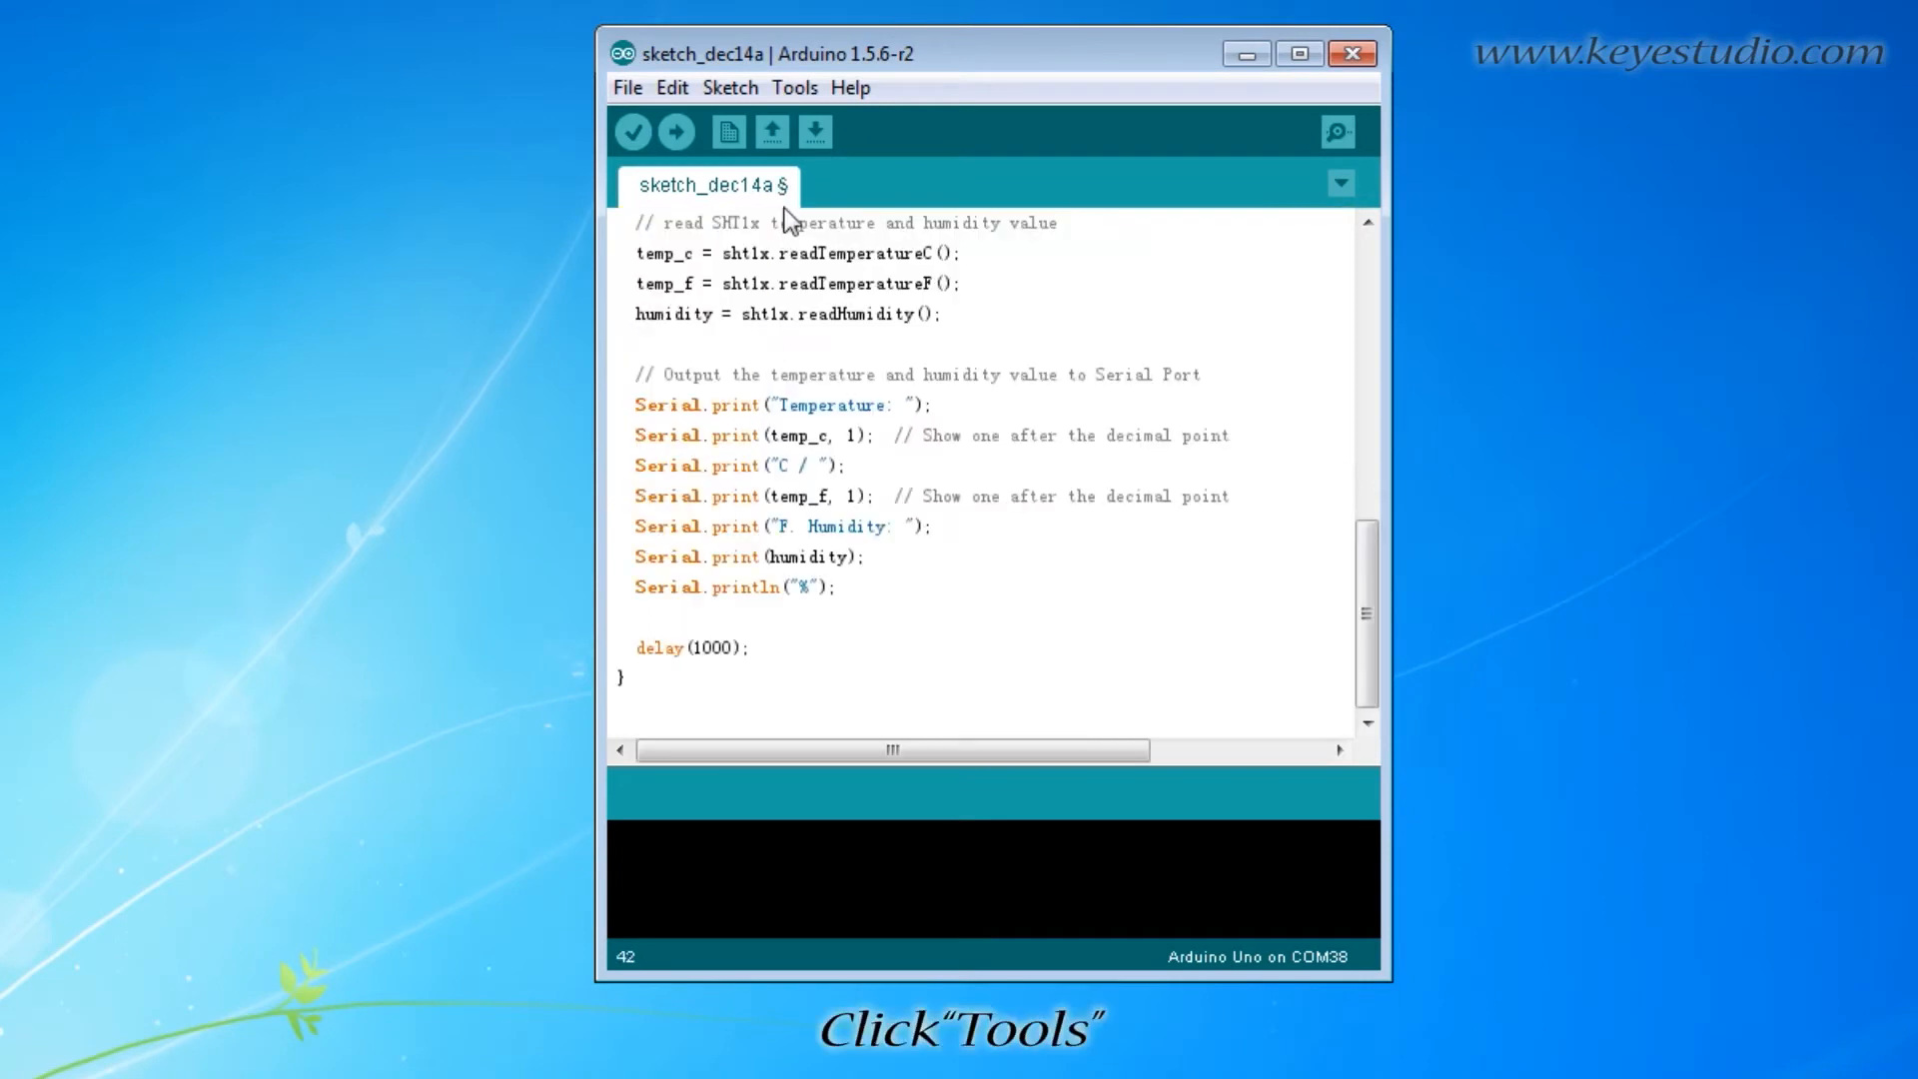
left_click(794, 86)
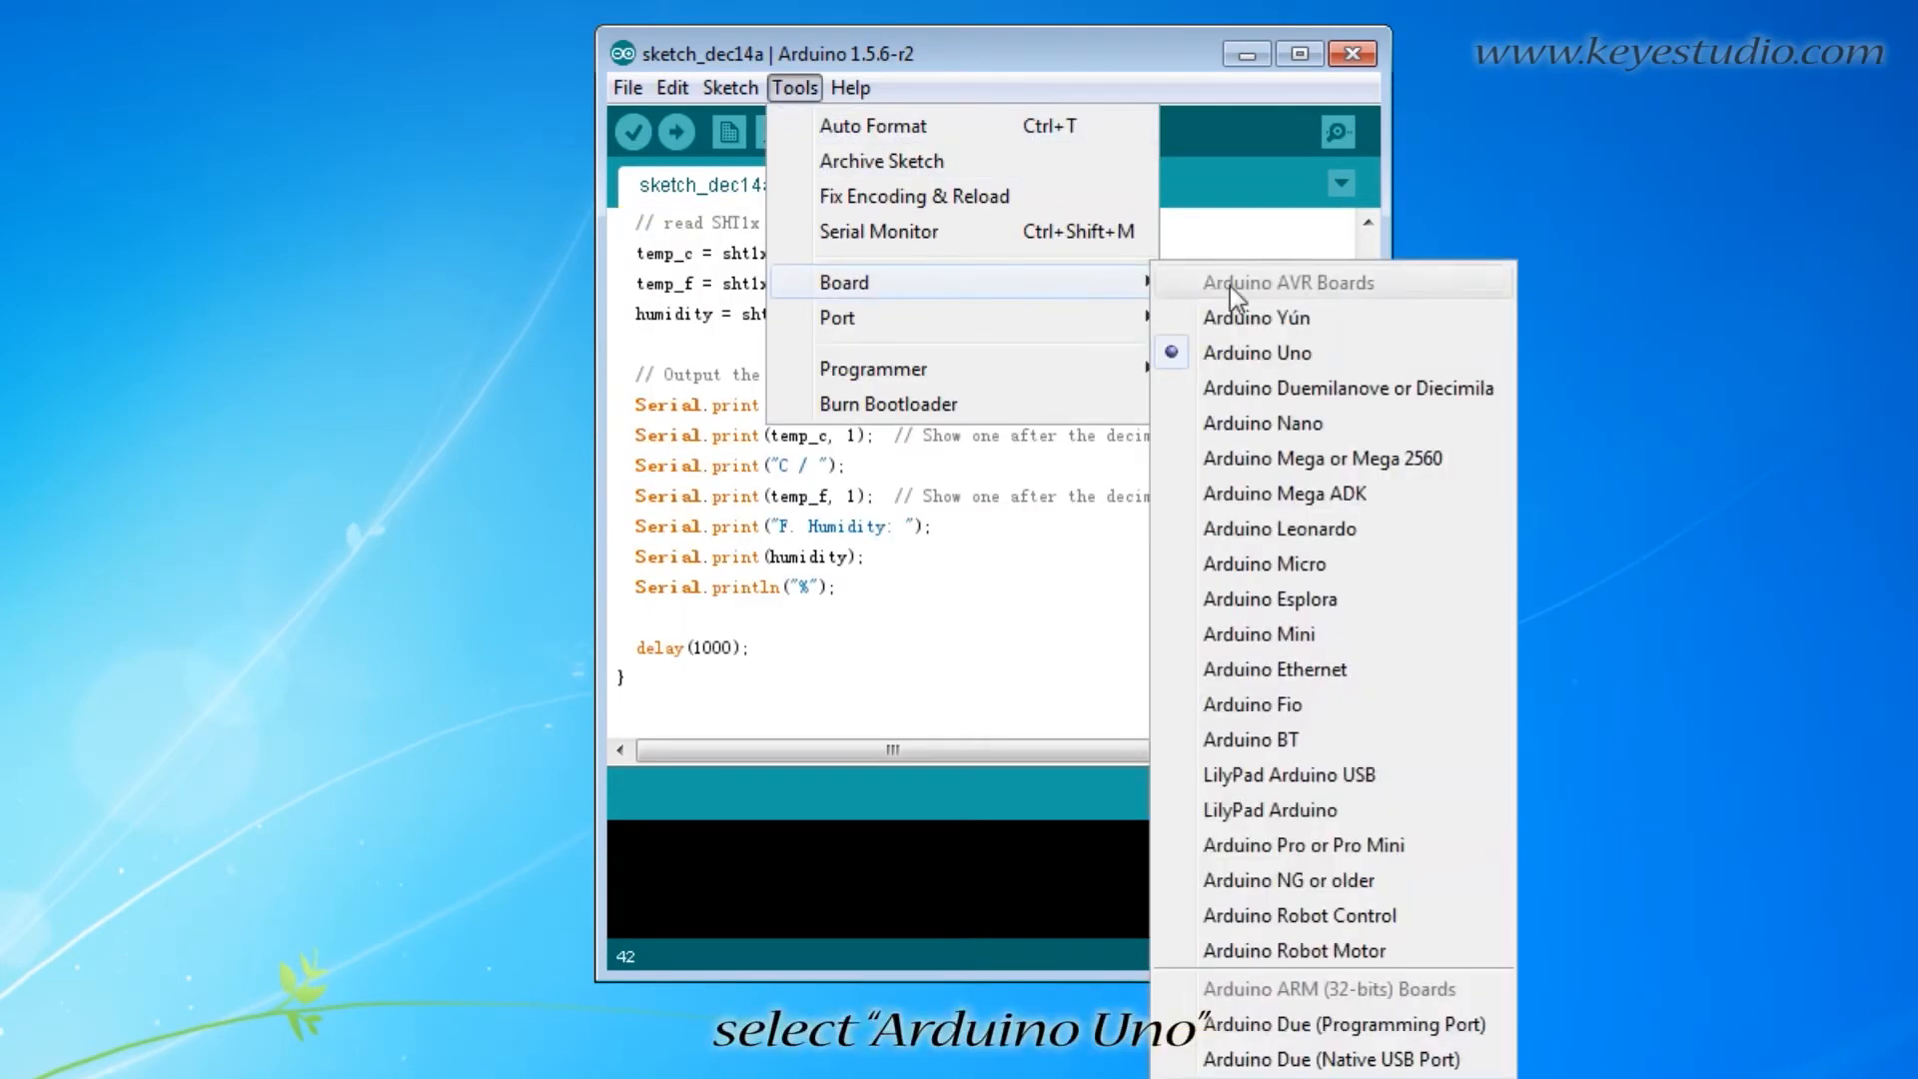
left_click(837, 317)
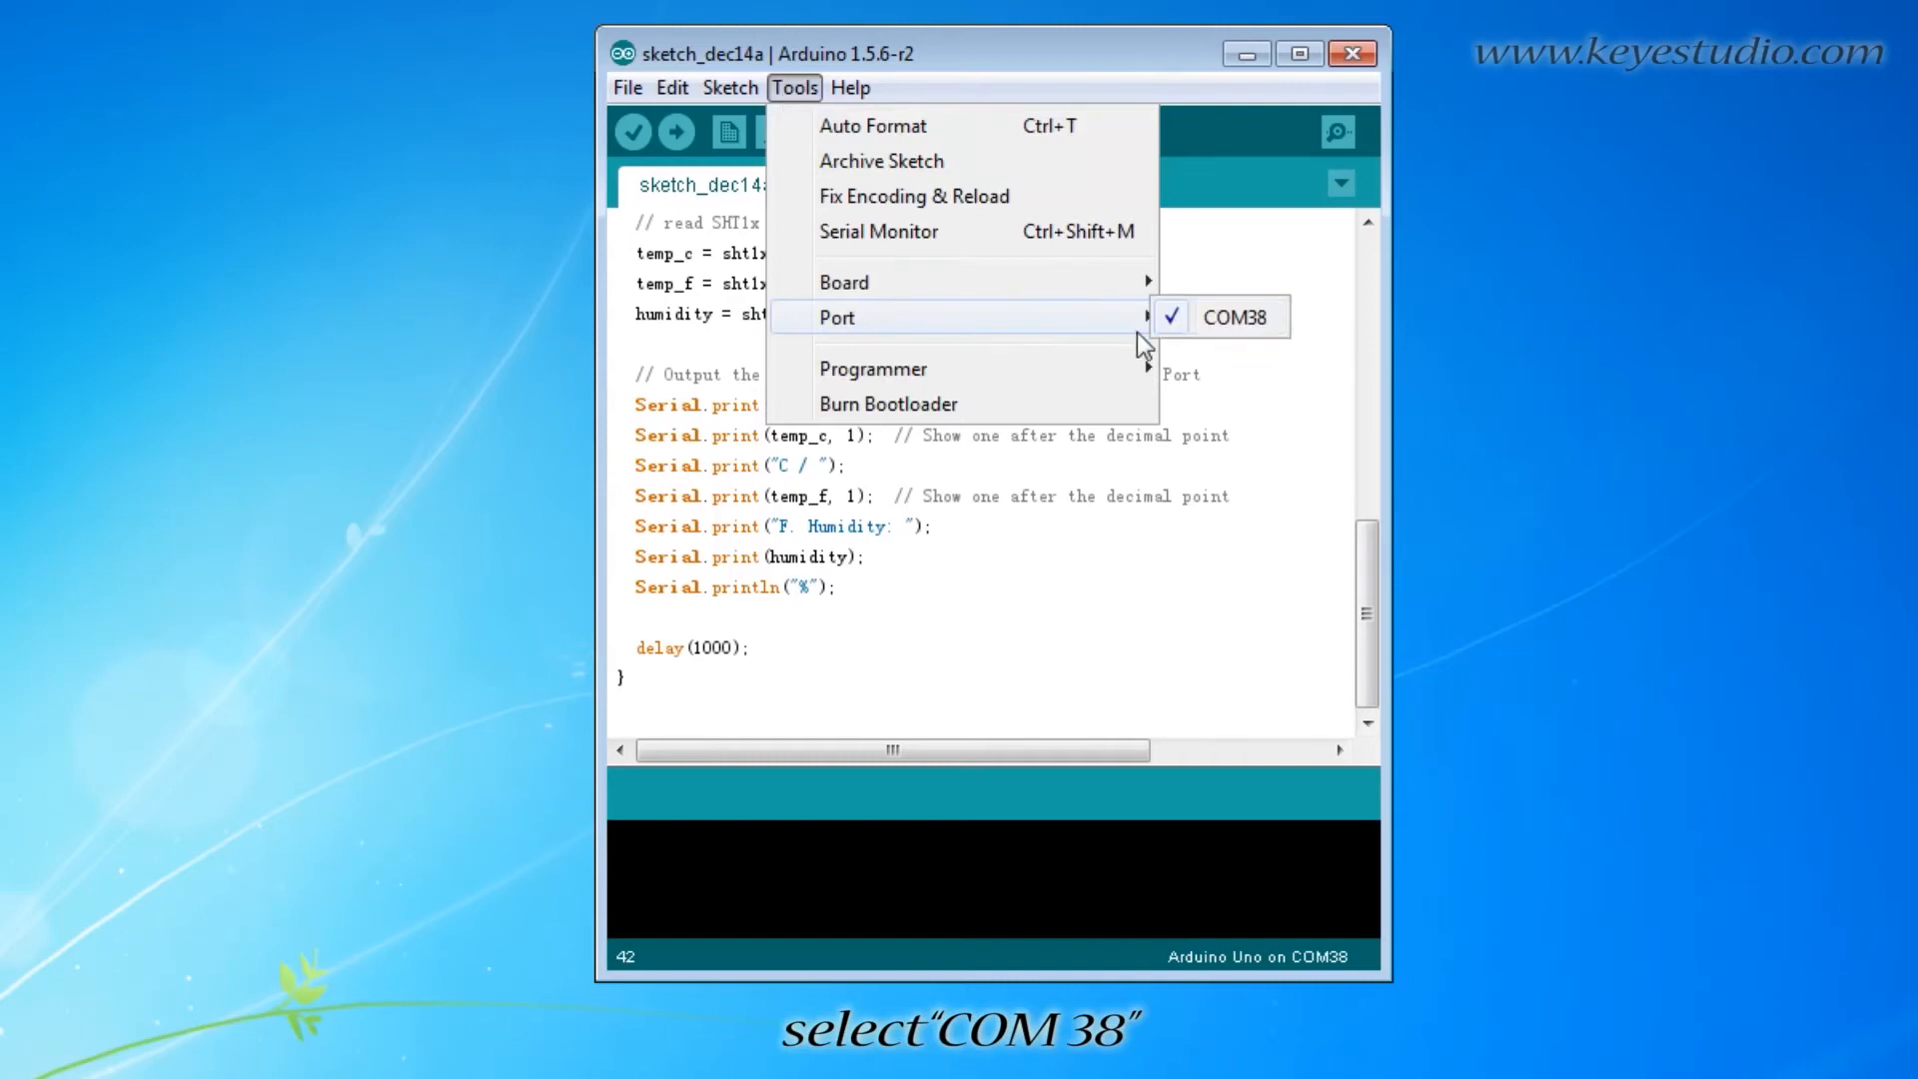
left_click(633, 132)
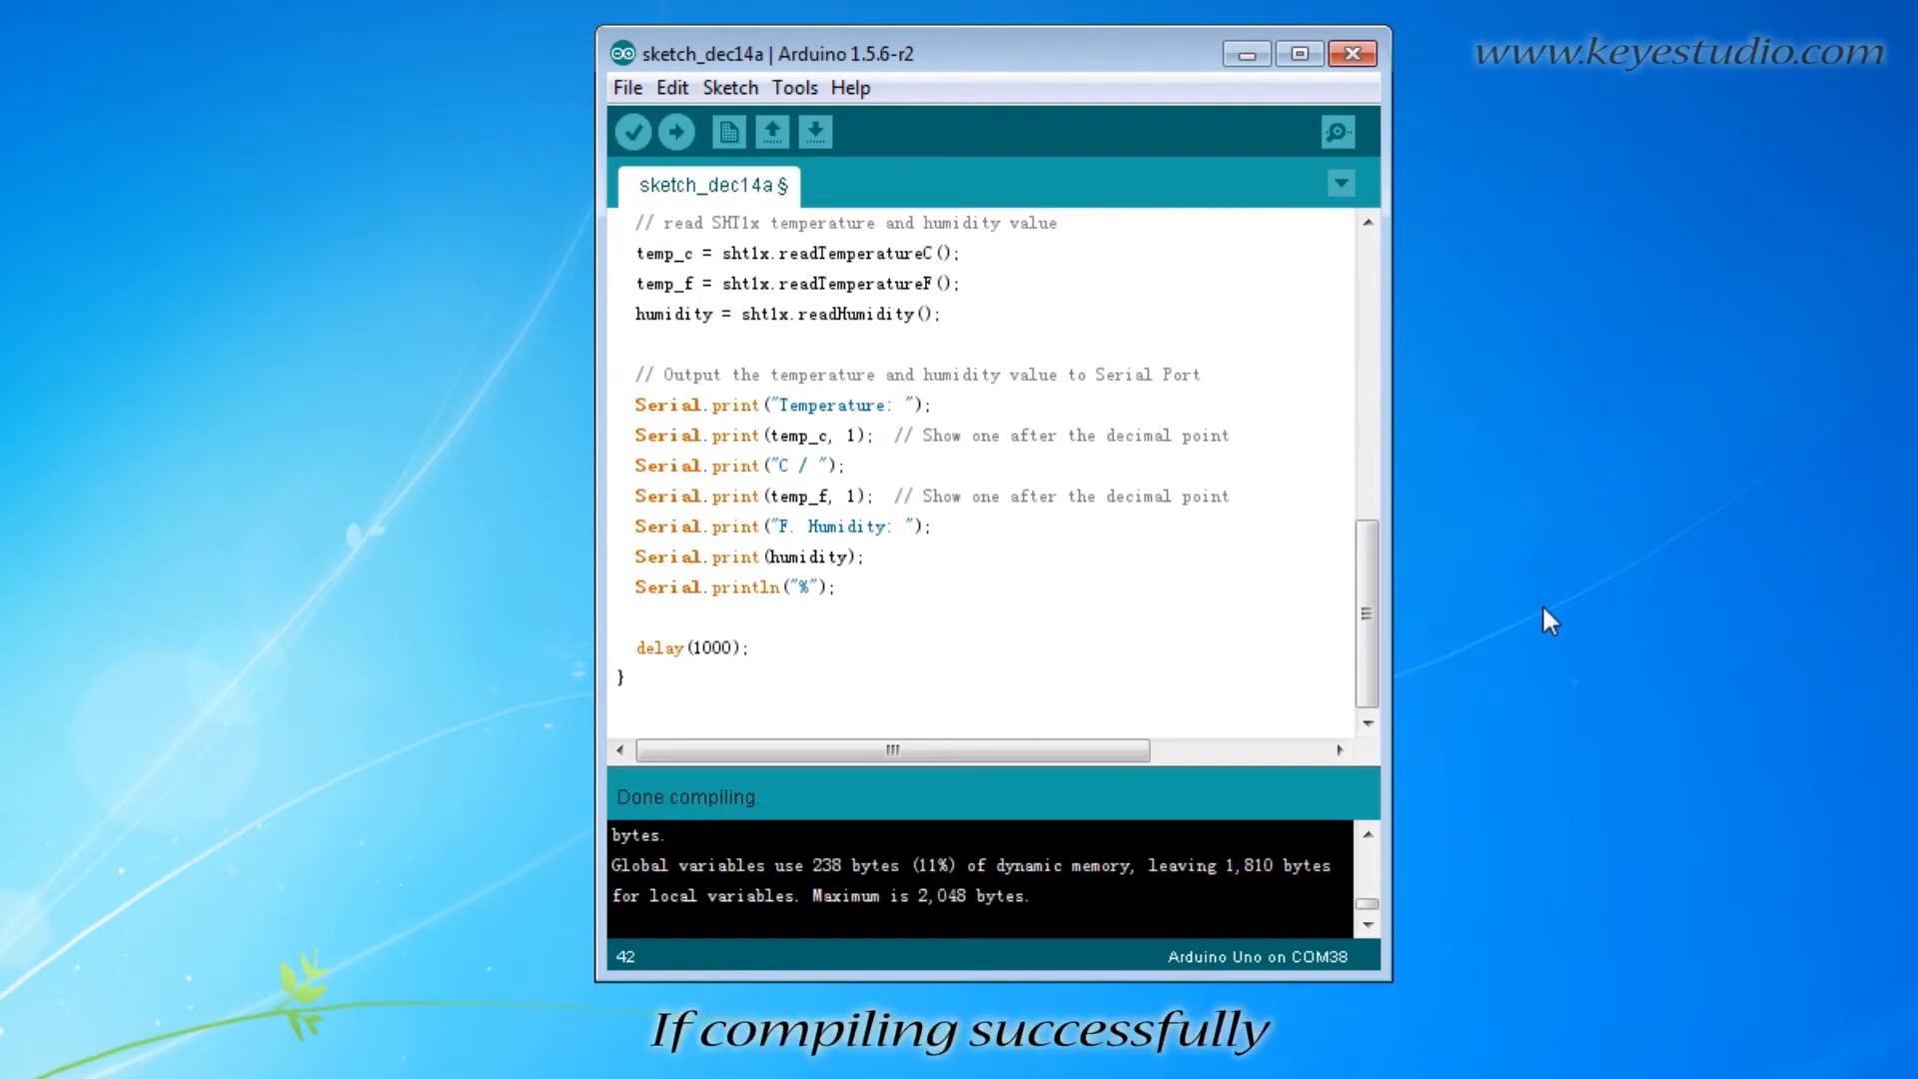
Upload the compiled SHT10 sketch to the Arduino Uno on COM38
left_click(673, 132)
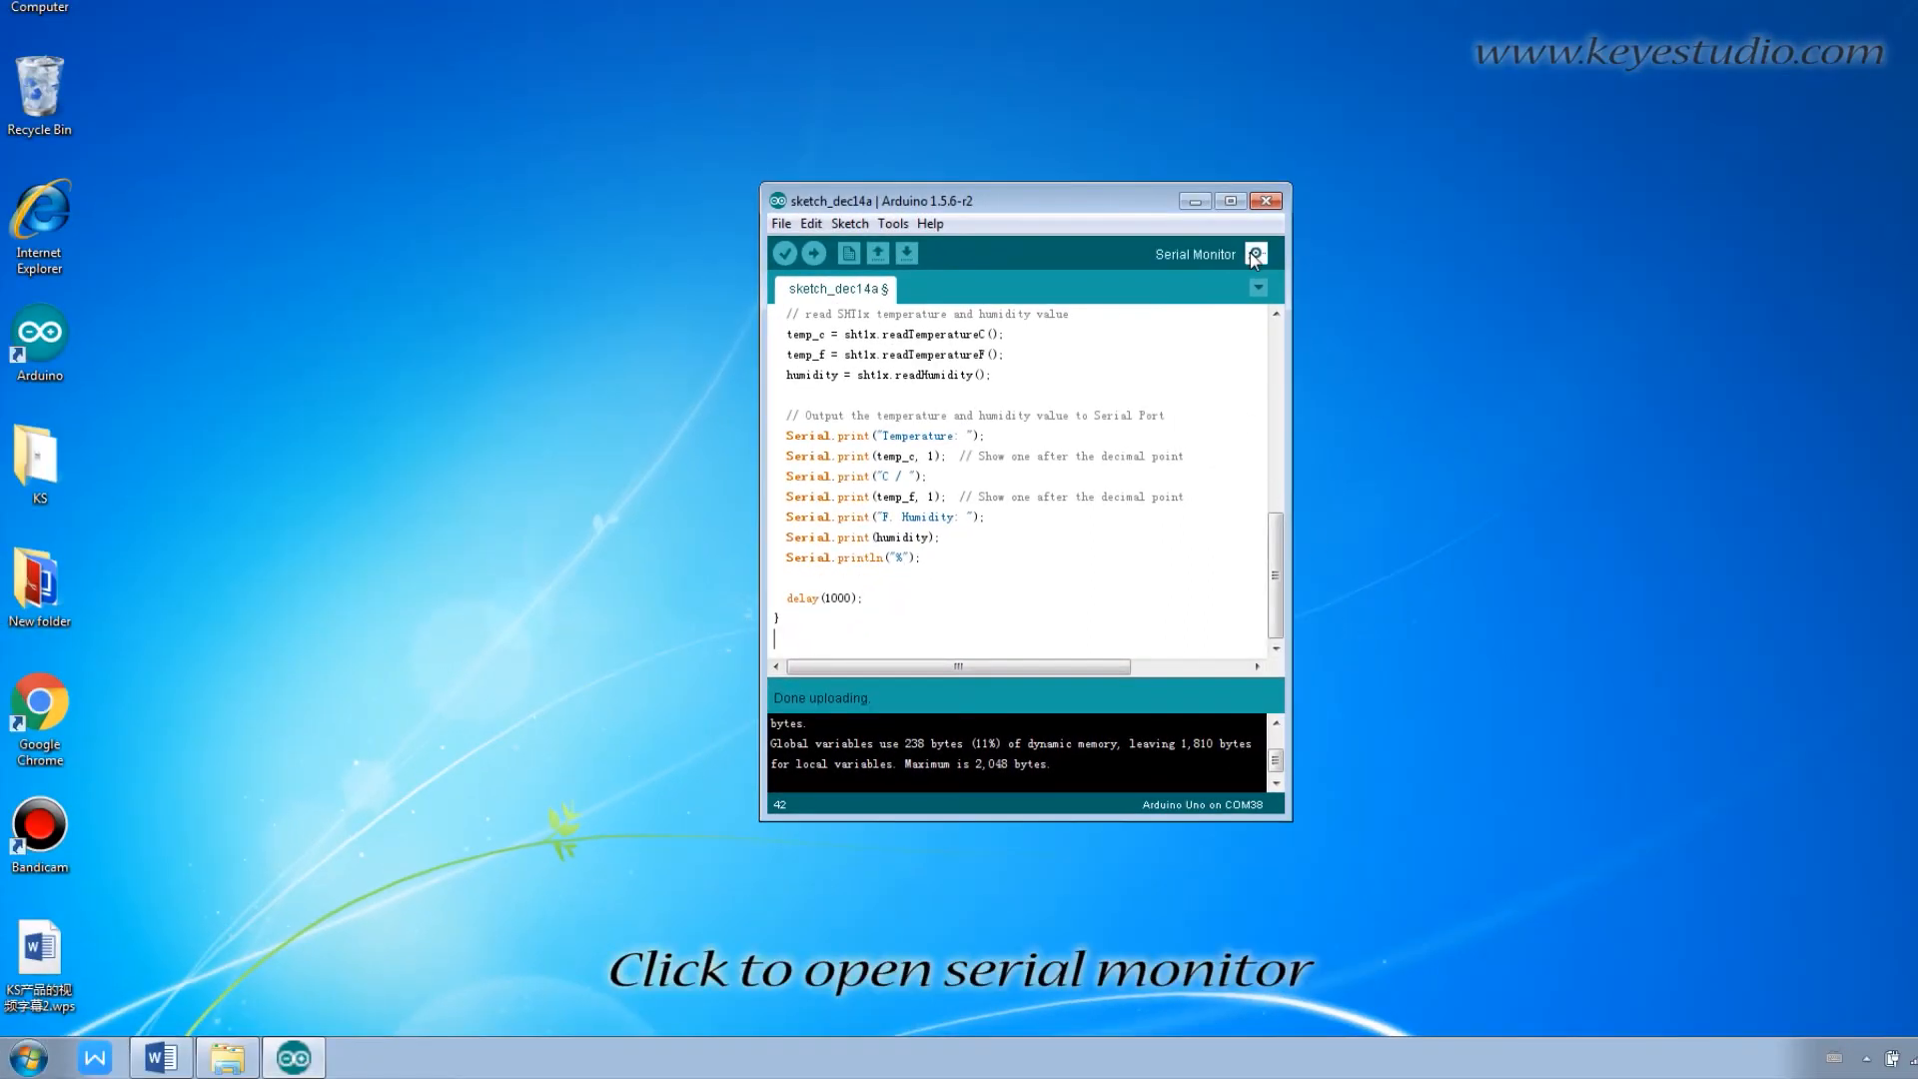
Open the serial monitor for COM38 and set its speed to 9600 baud
left_click(1255, 254)
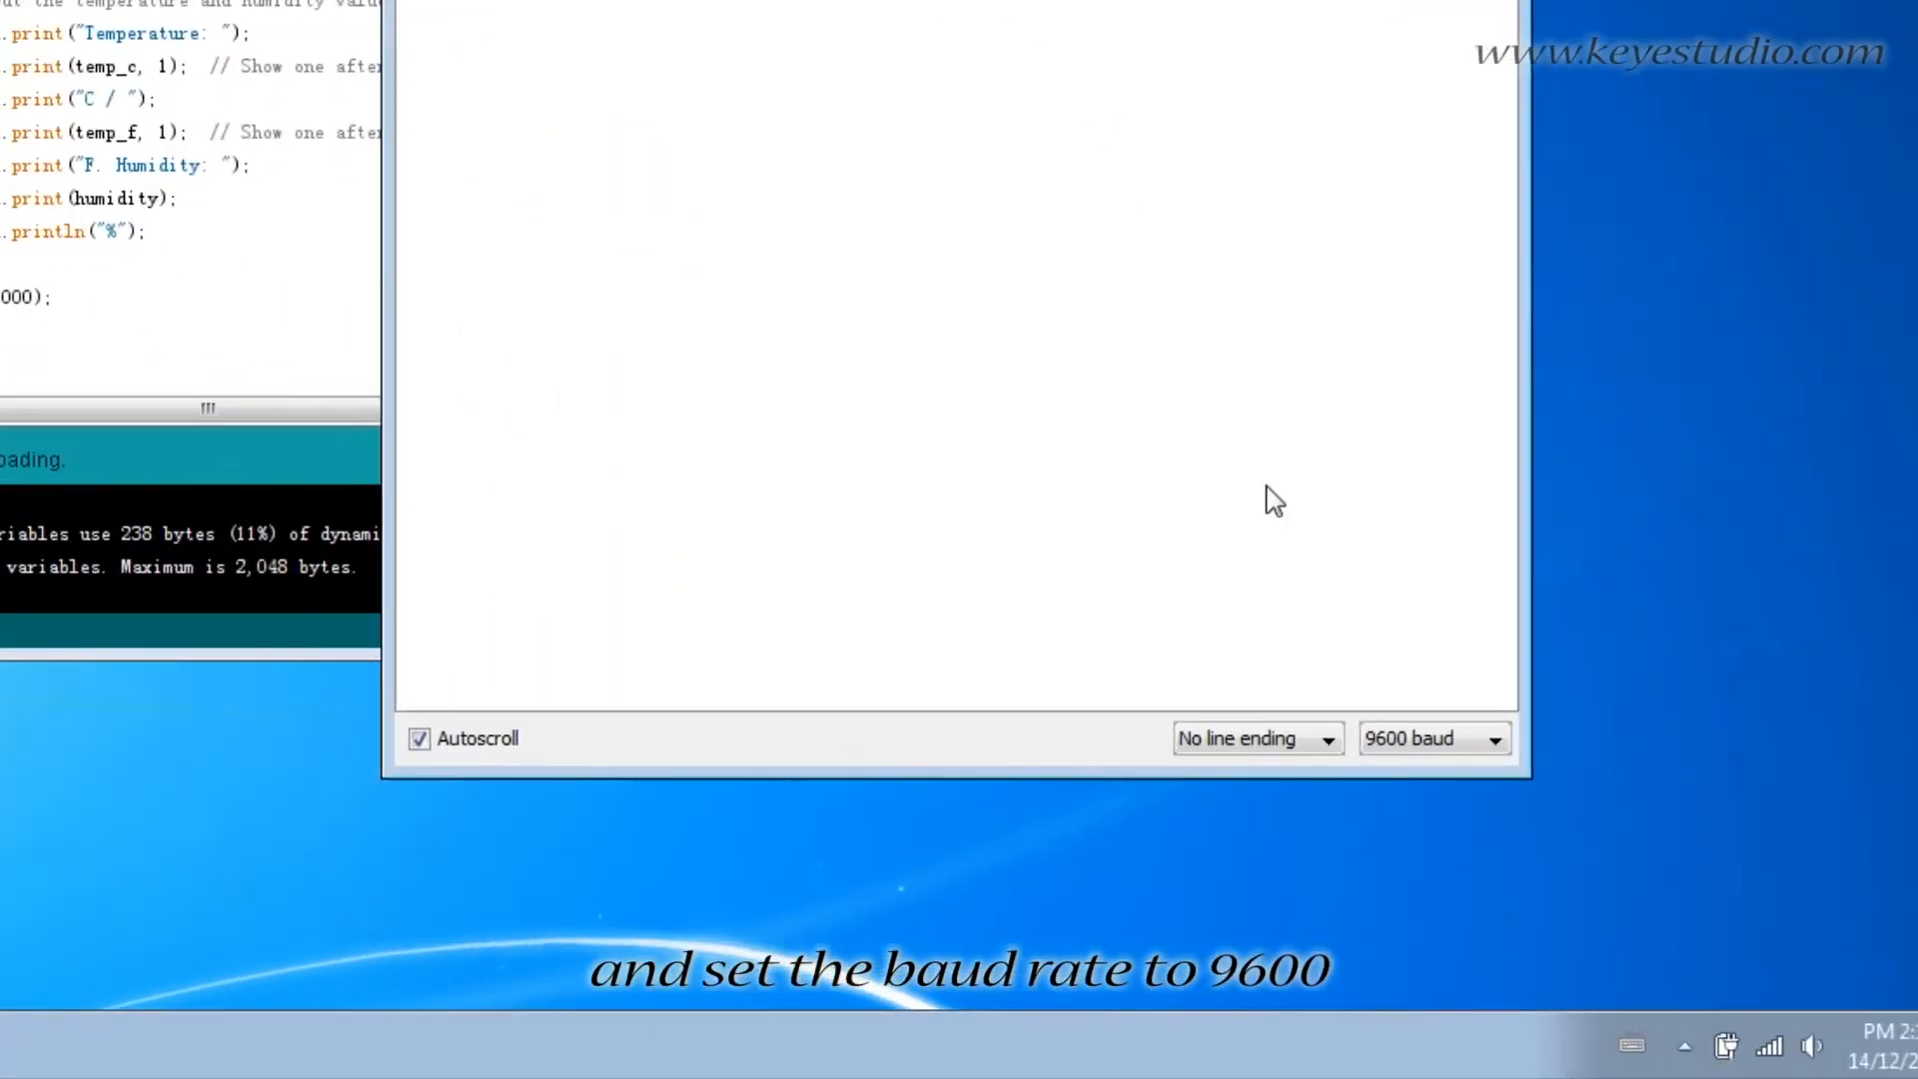
left_click(1431, 738)
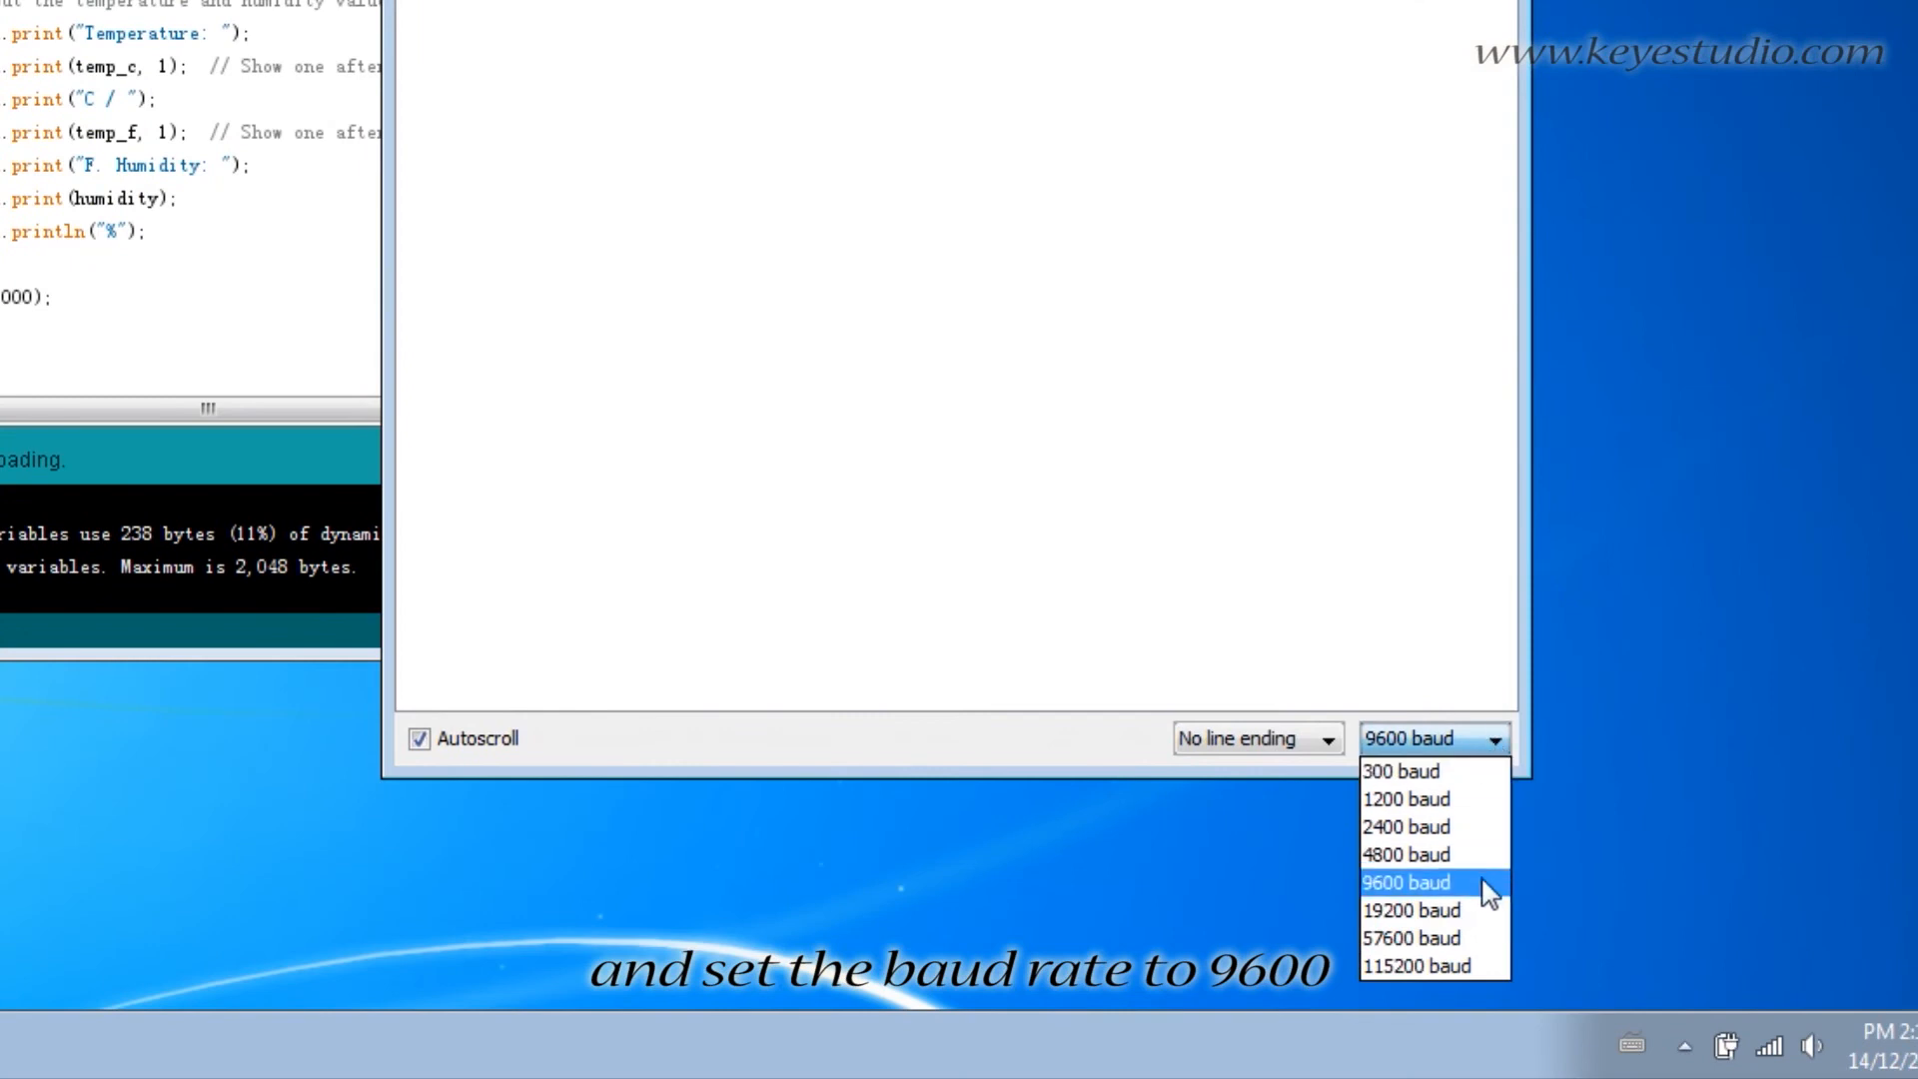
left_click(1403, 881)
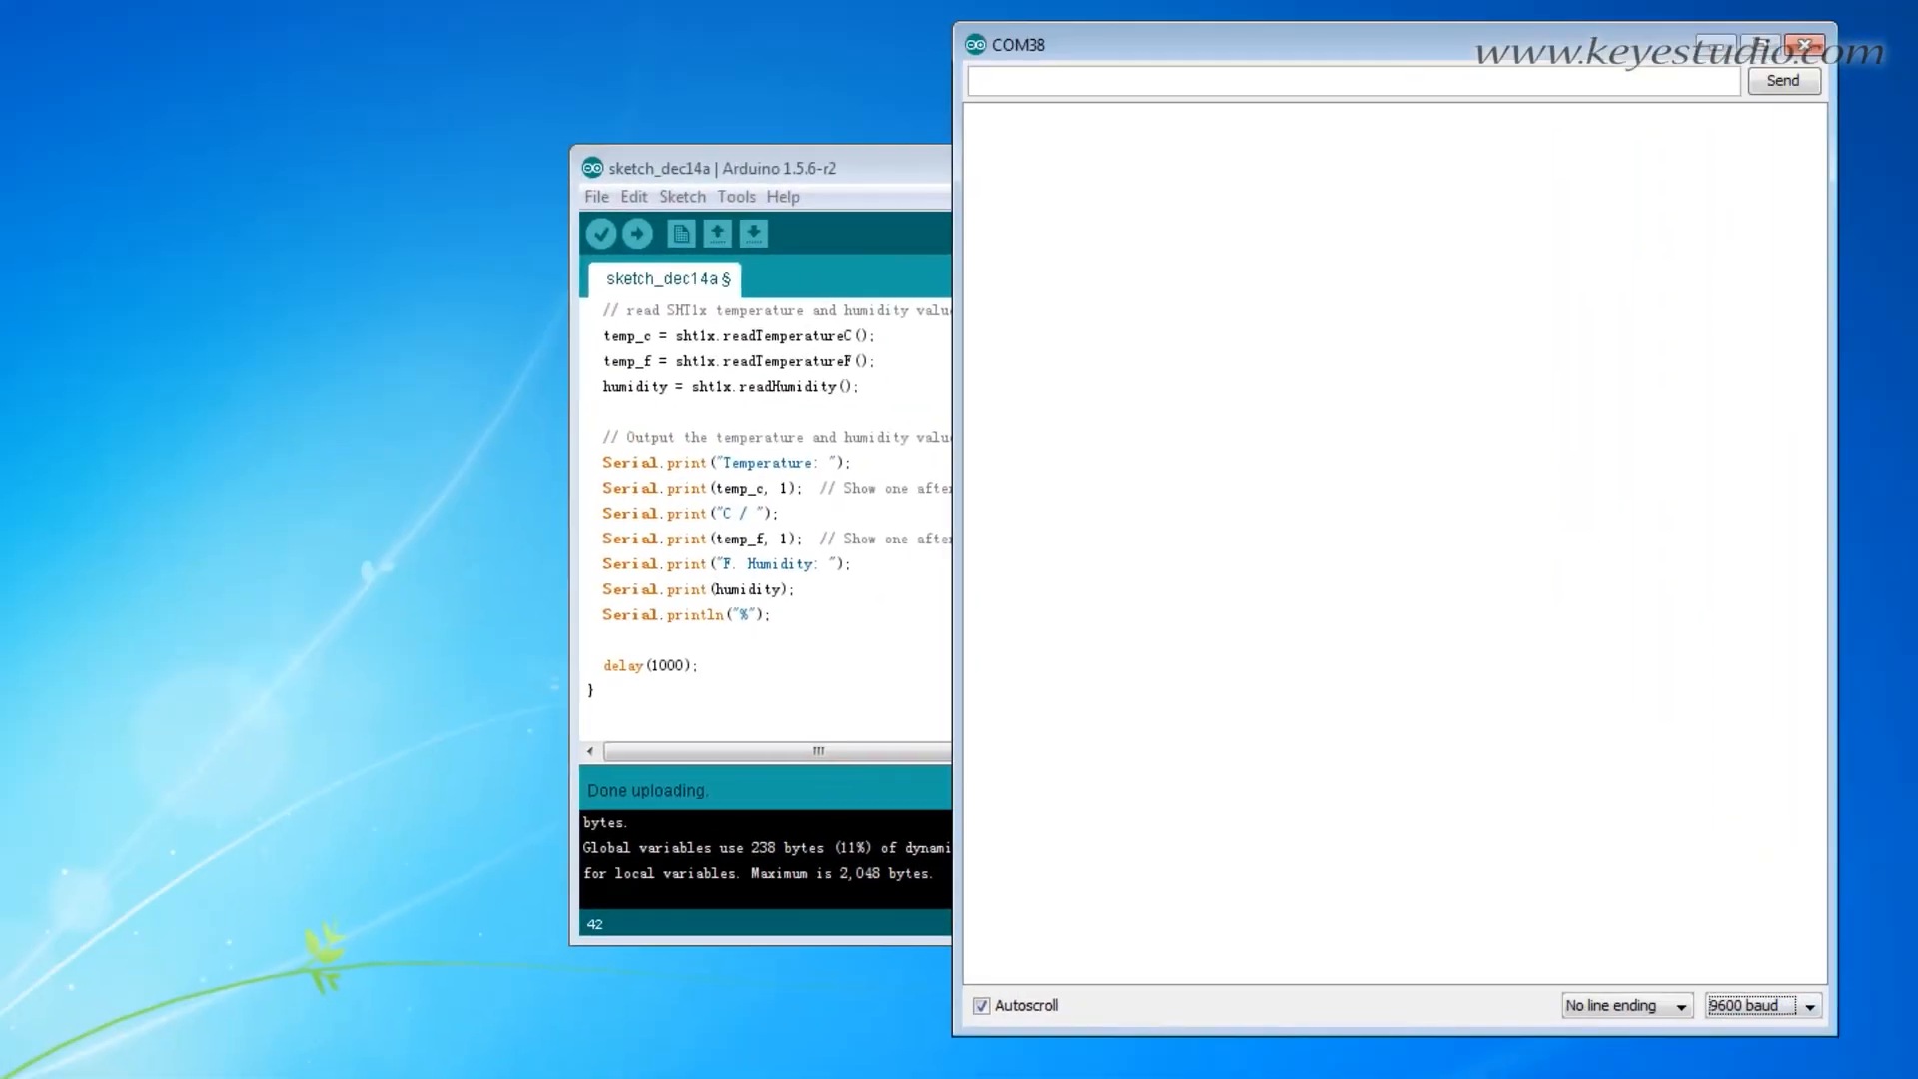